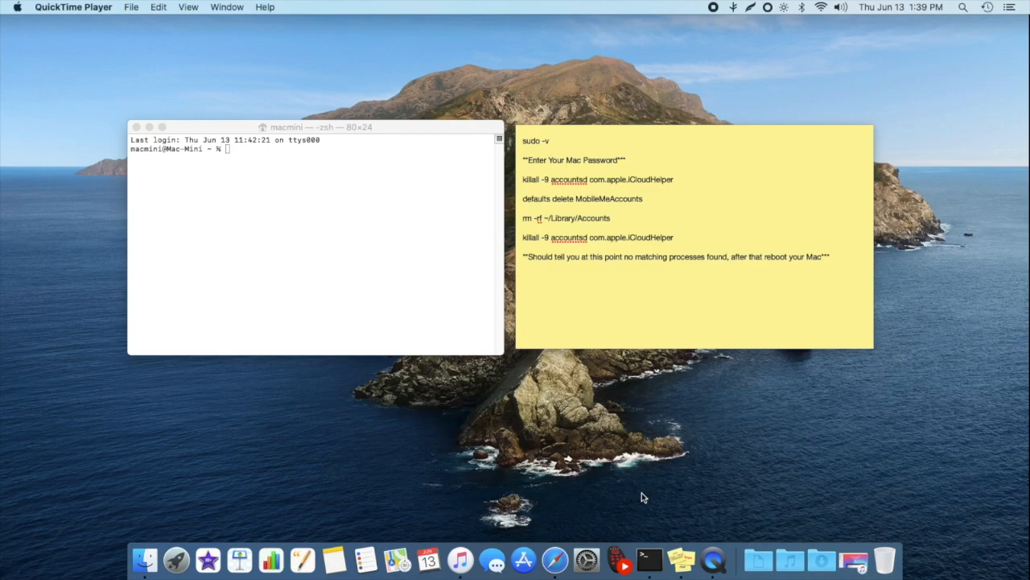
pyautogui.moveTo(632, 449)
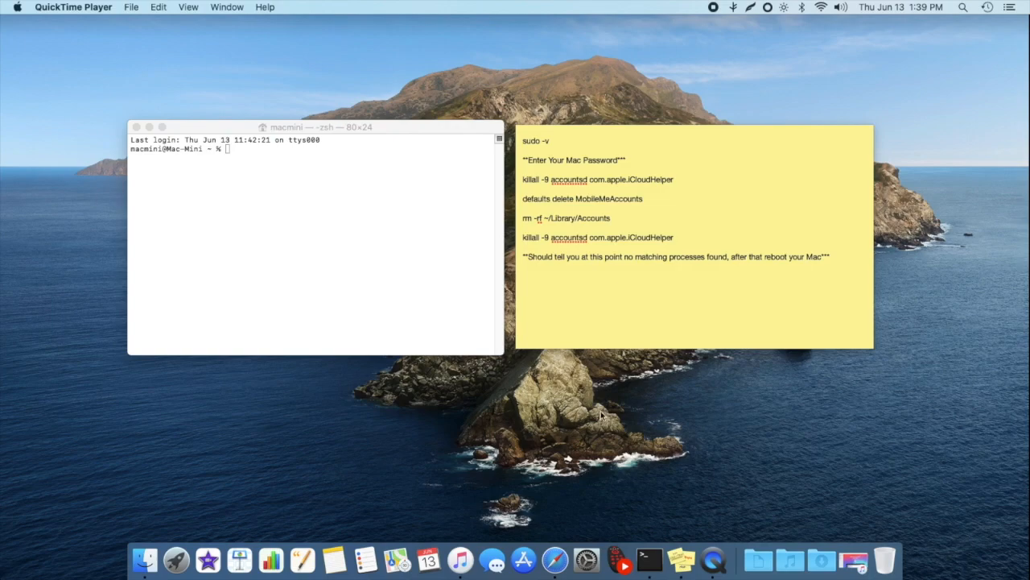
pyautogui.moveTo(473, 331)
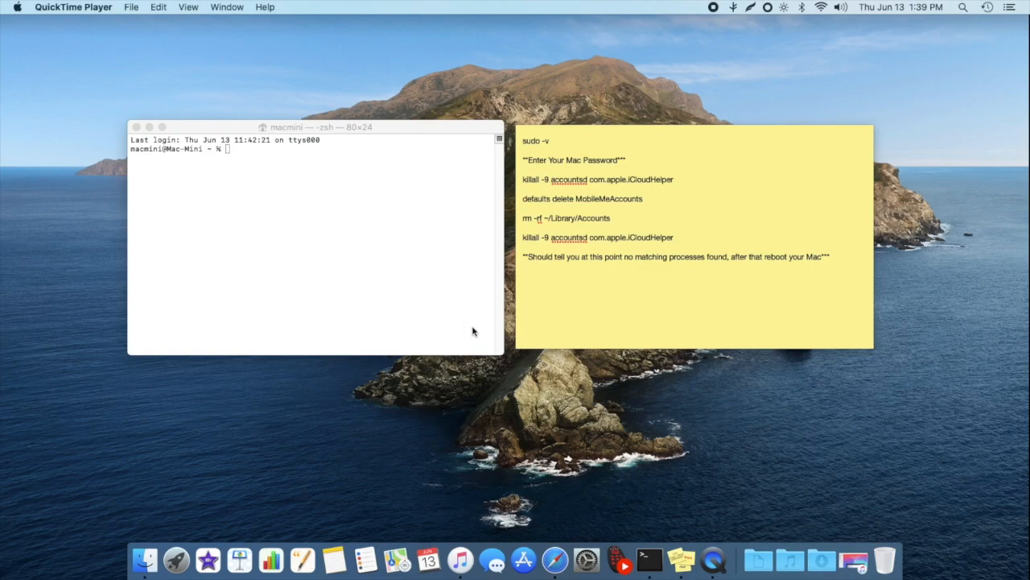
pyautogui.moveTo(391, 287)
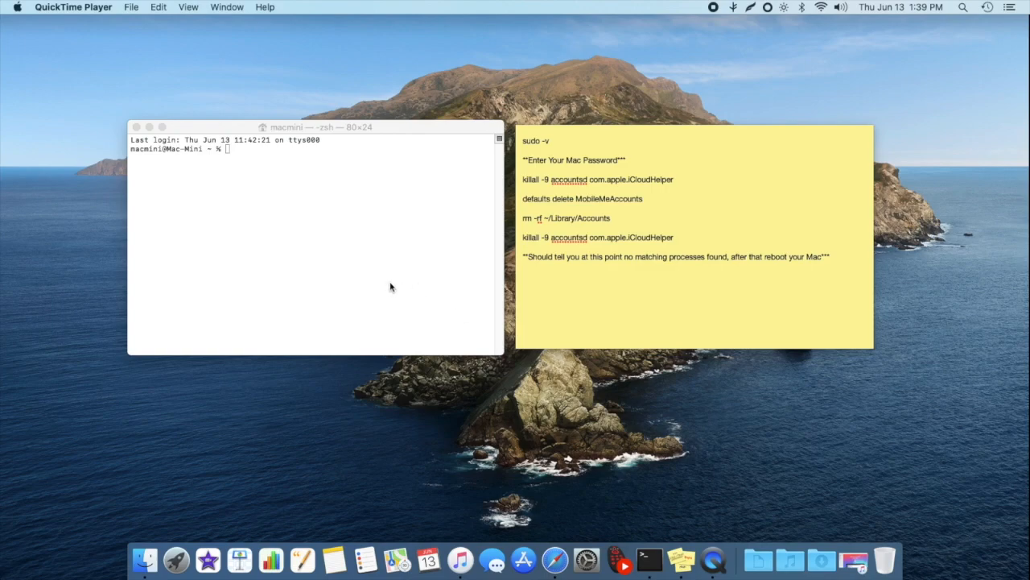
pyautogui.moveTo(763, 287)
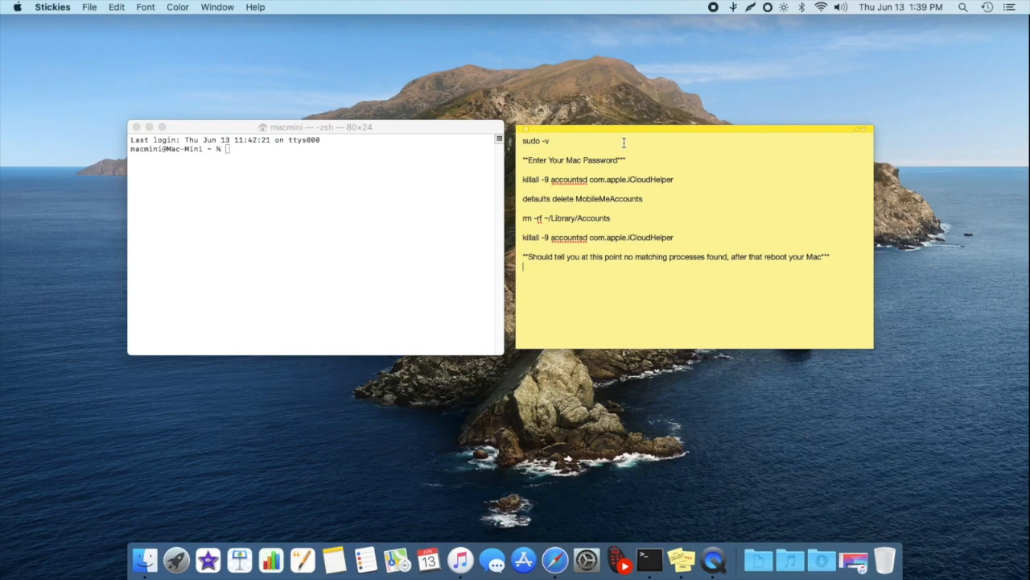
pyautogui.moveTo(820, 292)
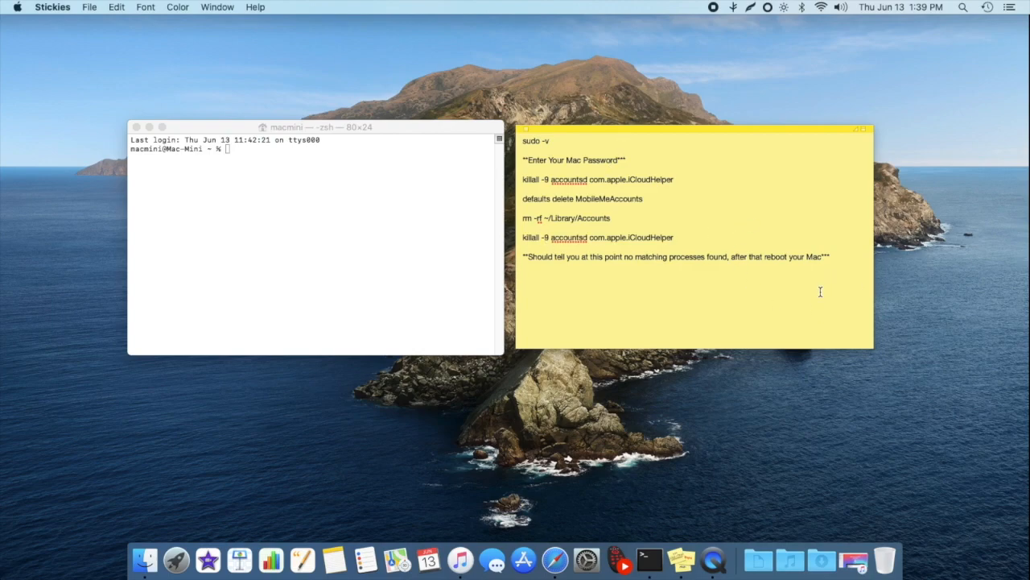
pyautogui.moveTo(817, 304)
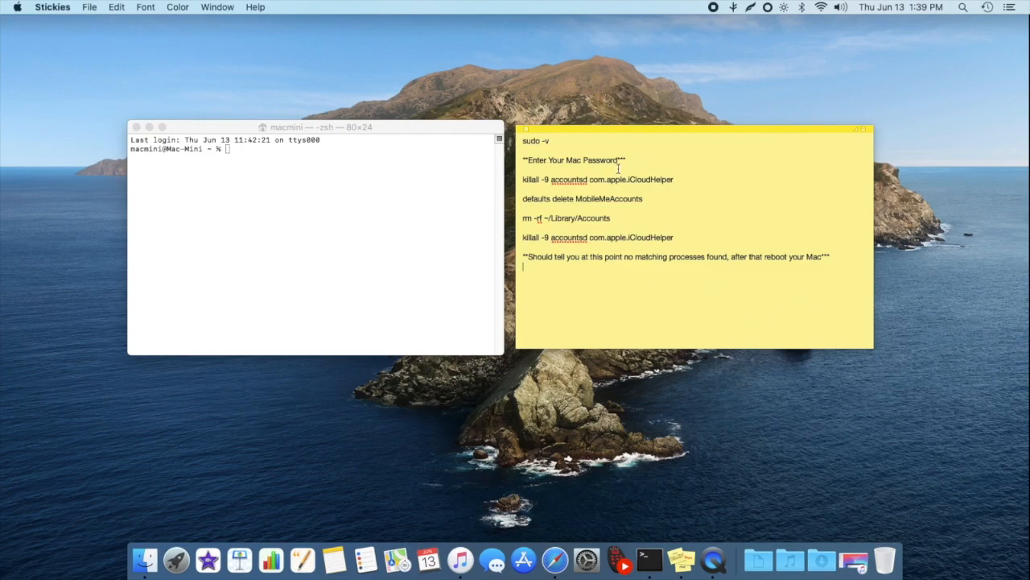
pyautogui.moveTo(873, 528)
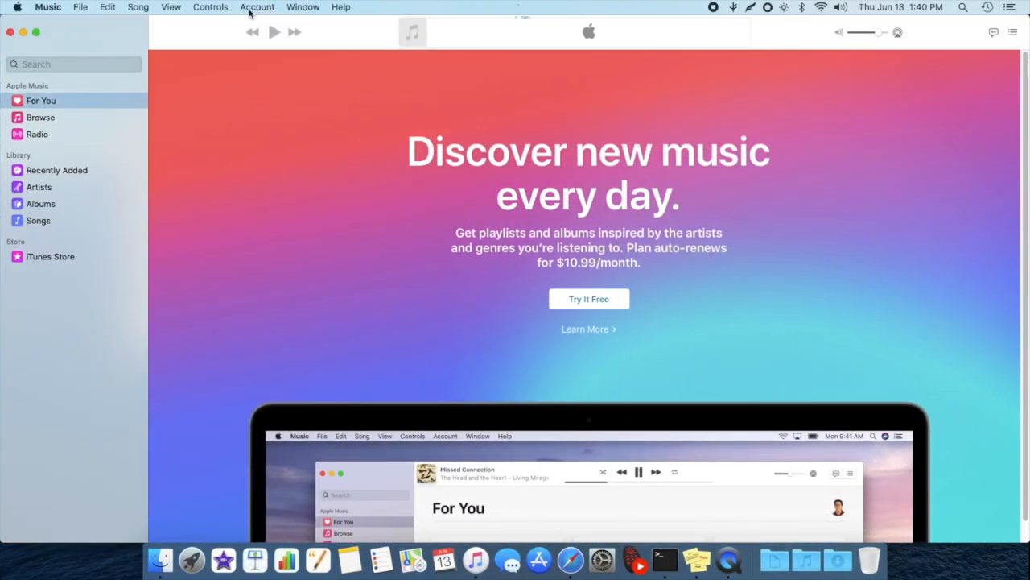
pyautogui.moveTo(282, 32)
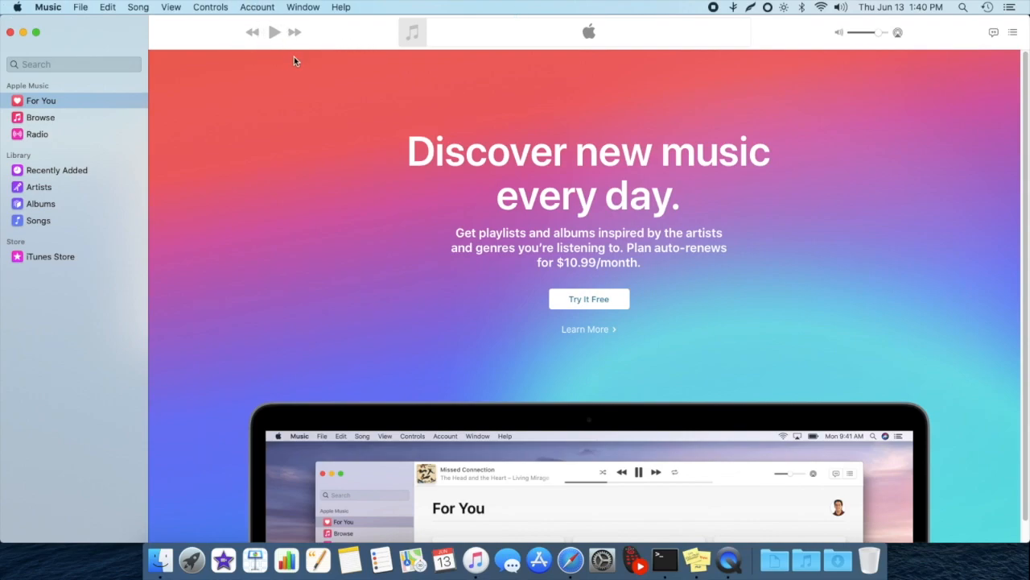
pyautogui.moveTo(267, 24)
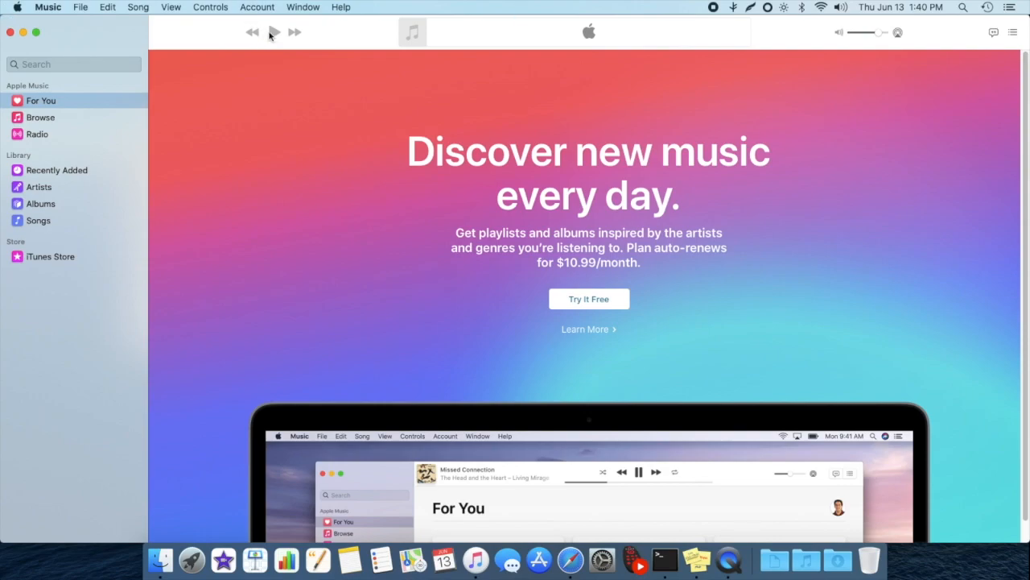
pyautogui.moveTo(273, 36)
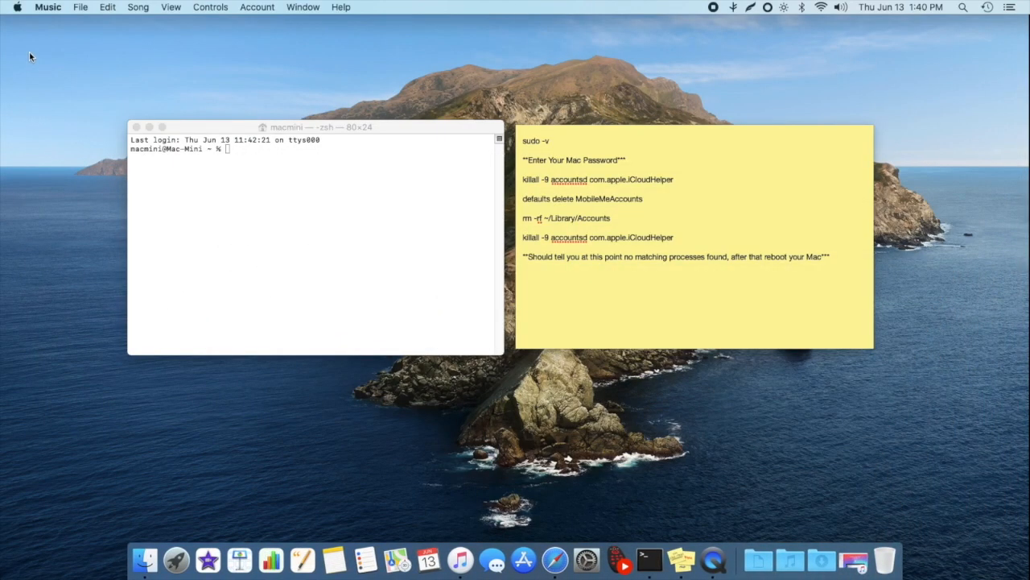
pyautogui.moveTo(199, 171)
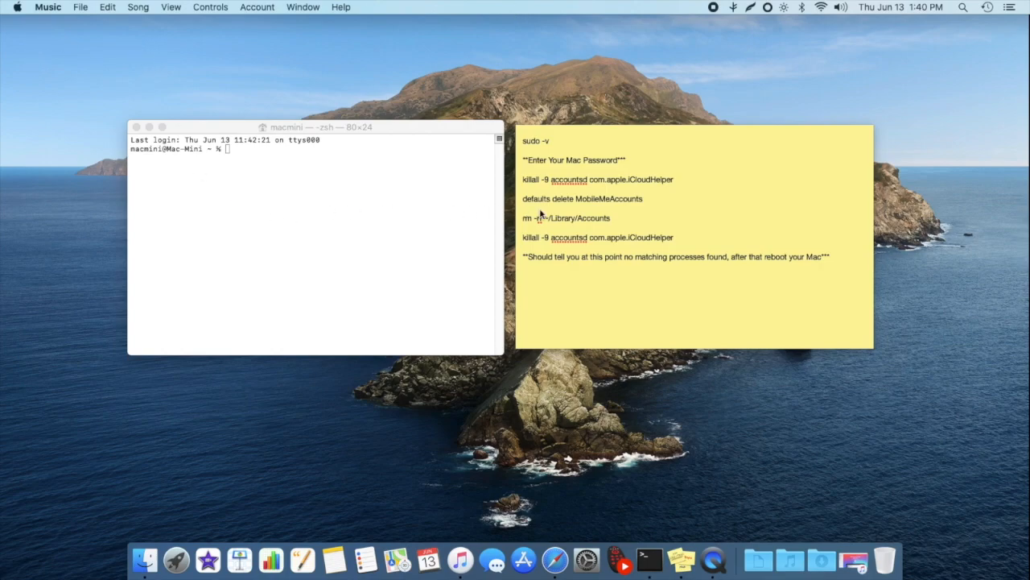
pyautogui.moveTo(383, 211)
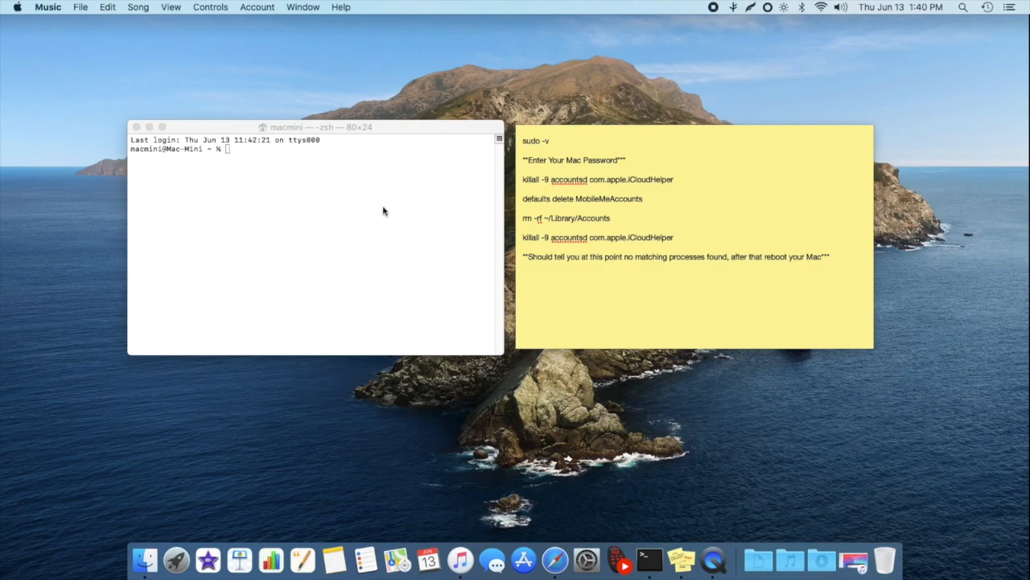
# Step: Make the Terminal shell window the active, frontmost window with an empty prompt
pyautogui.click(313, 127)
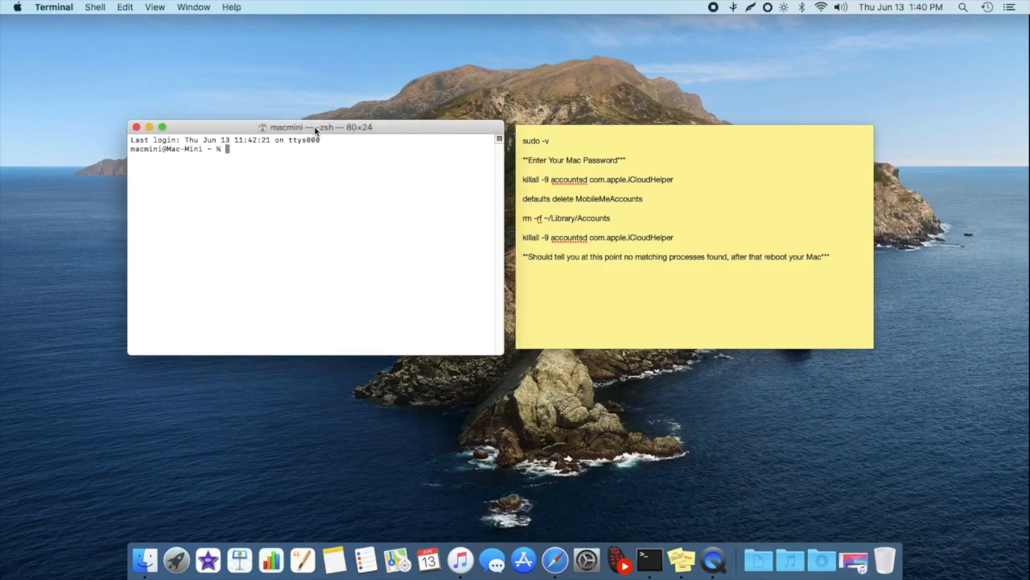
pyautogui.moveTo(449, 269)
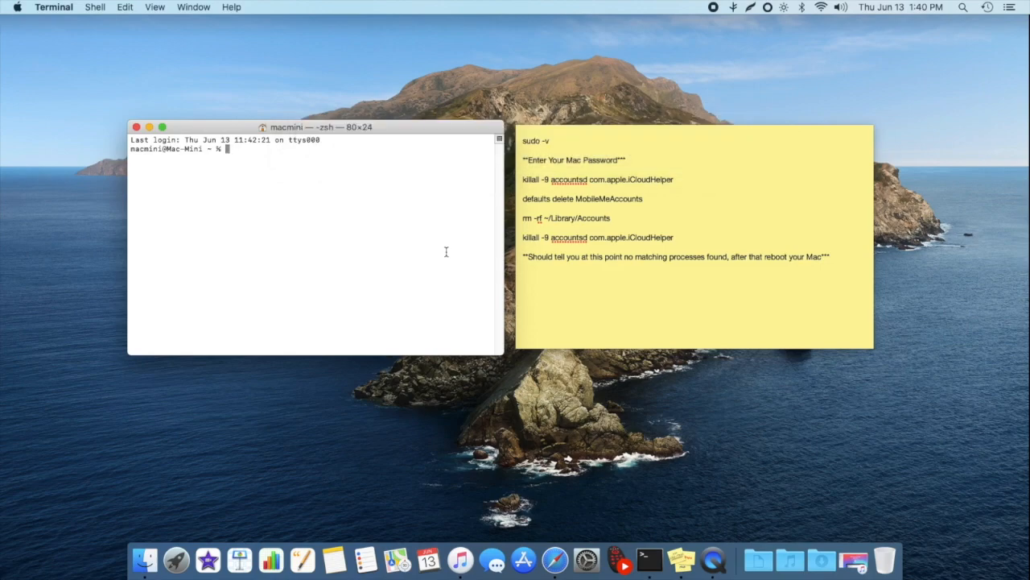
pyautogui.moveTo(441, 261)
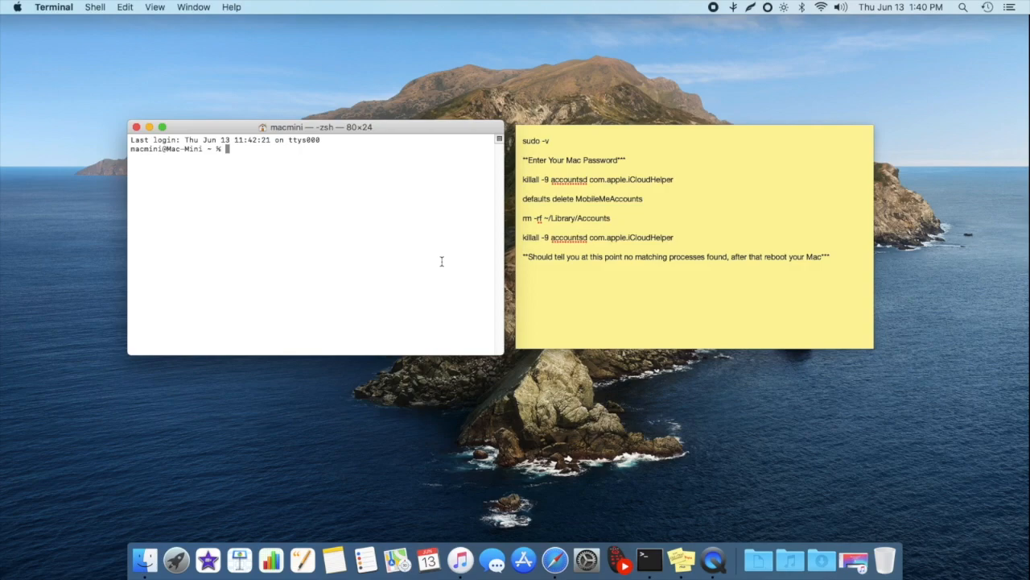
pyautogui.moveTo(508, 190)
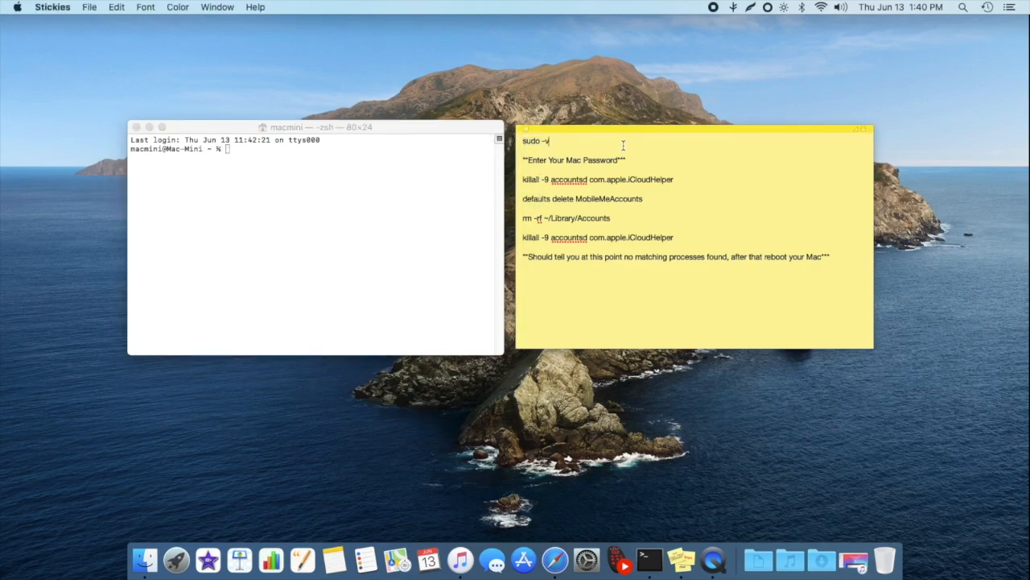
pyautogui.doubleClick(535, 141)
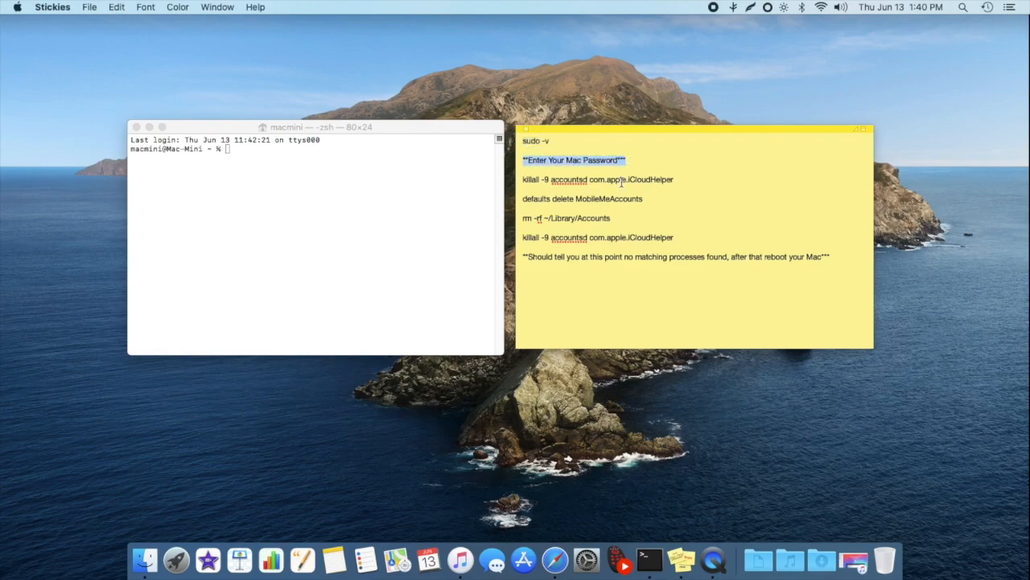
pyautogui.click(571, 178)
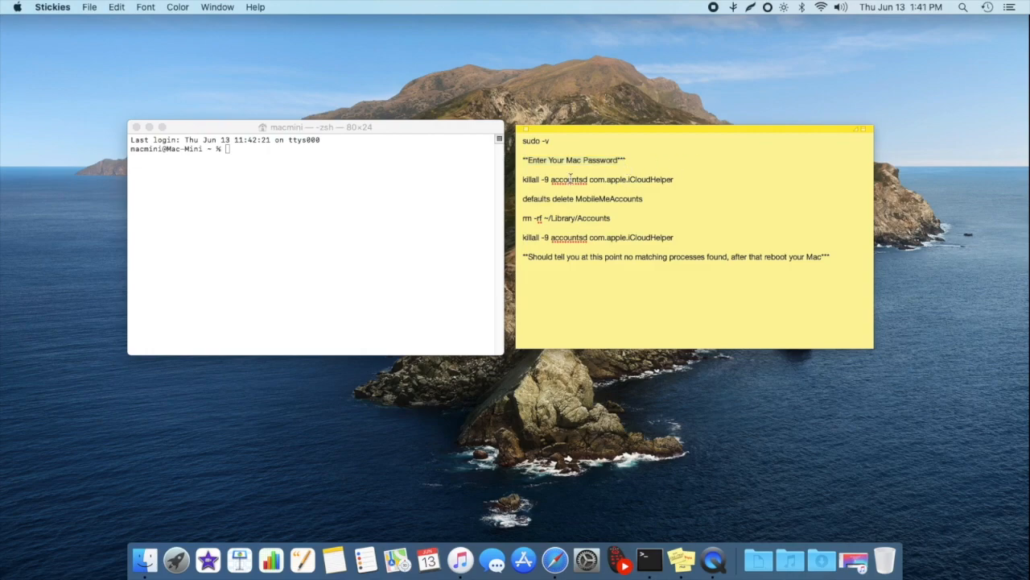
pyautogui.tripleClick(573, 160)
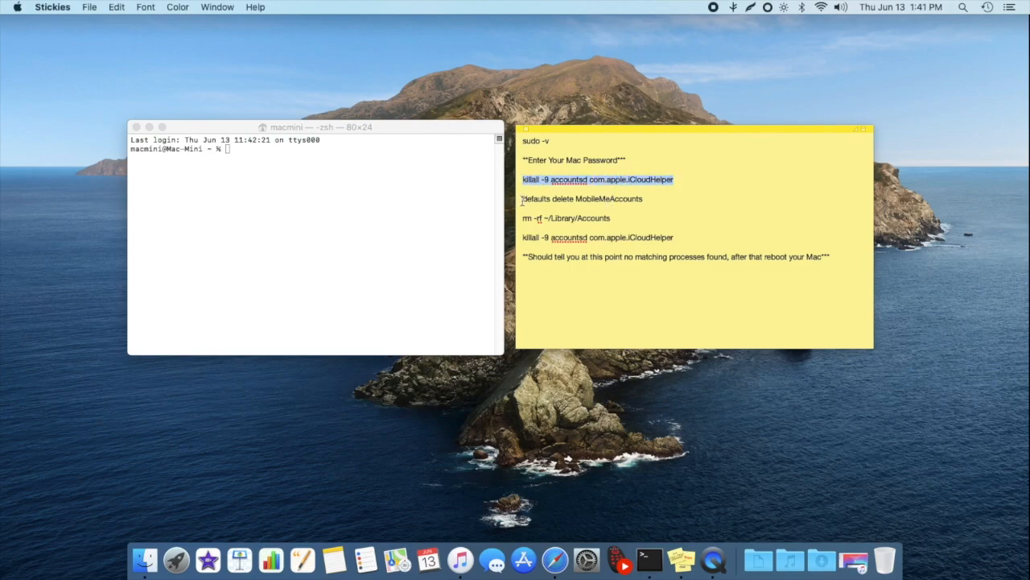
pyautogui.click(596, 193)
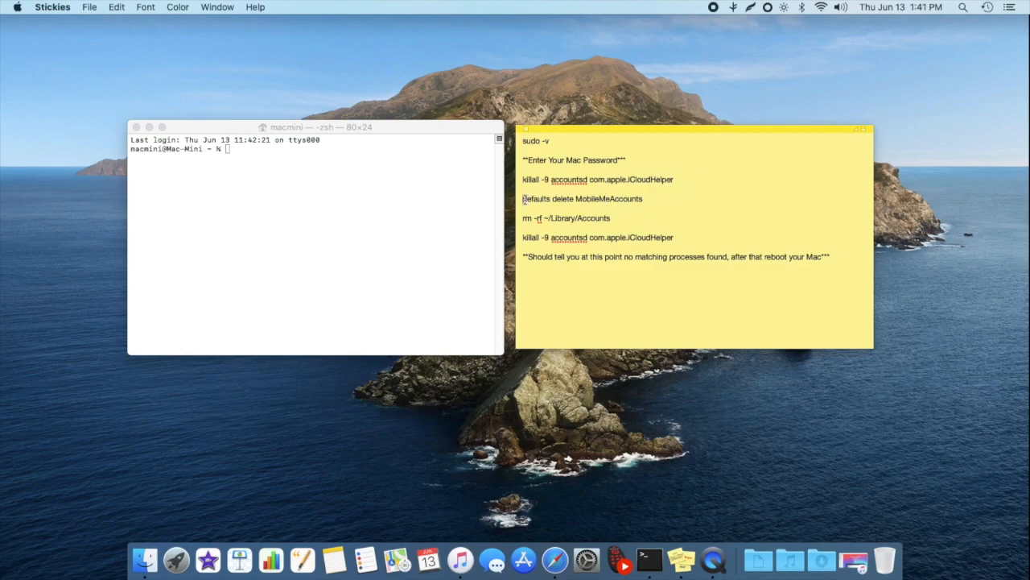
pyautogui.tripleClick(581, 199)
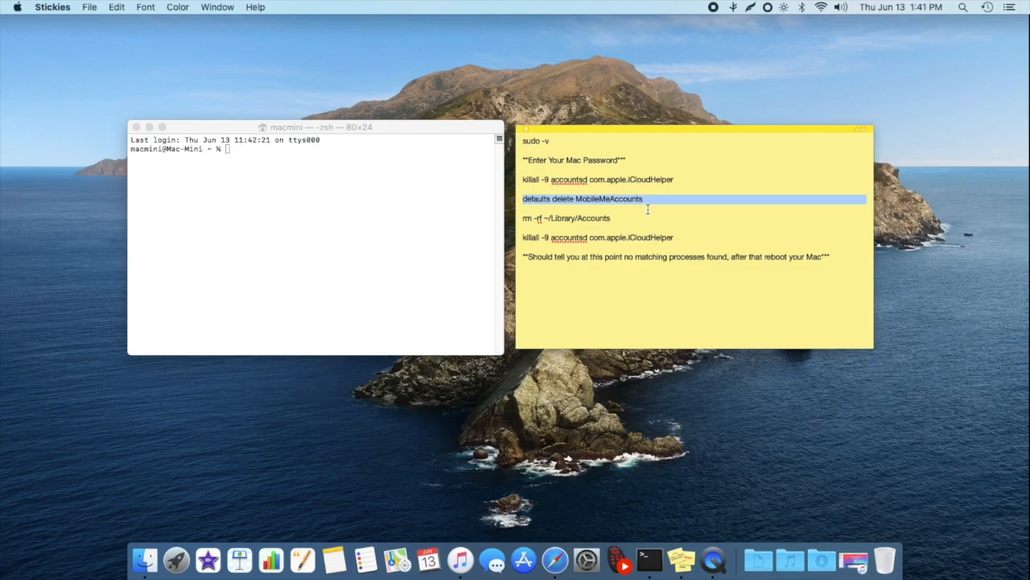
pyautogui.click(600, 198)
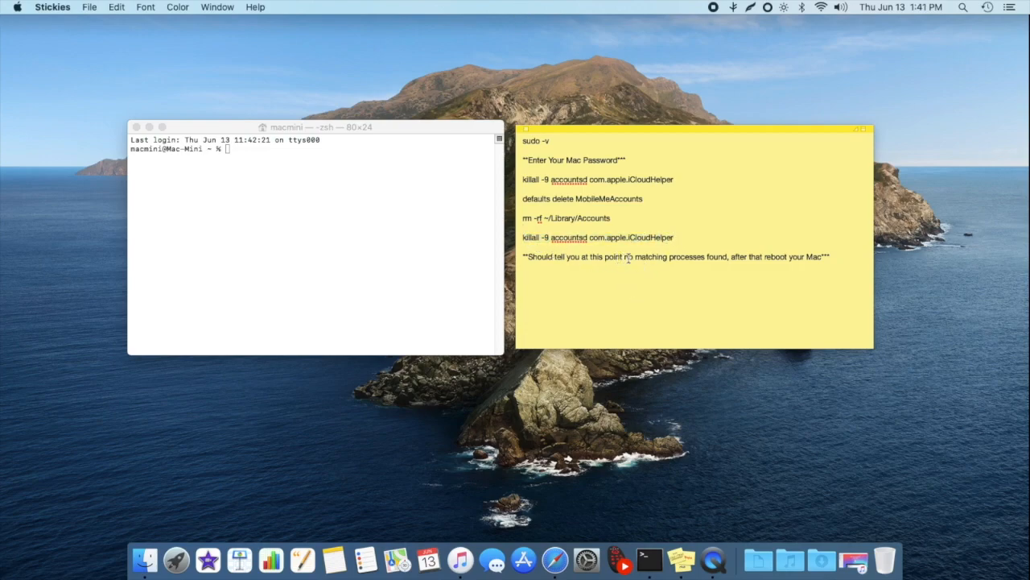
pyautogui.moveTo(623, 256); pyautogui.dragTo(715, 256)
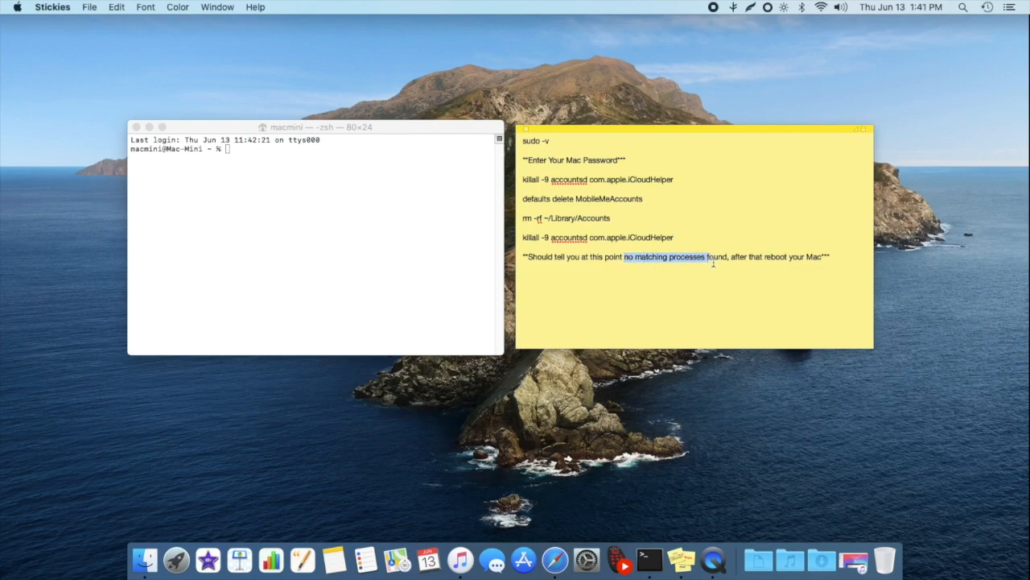
pyautogui.click(712, 262)
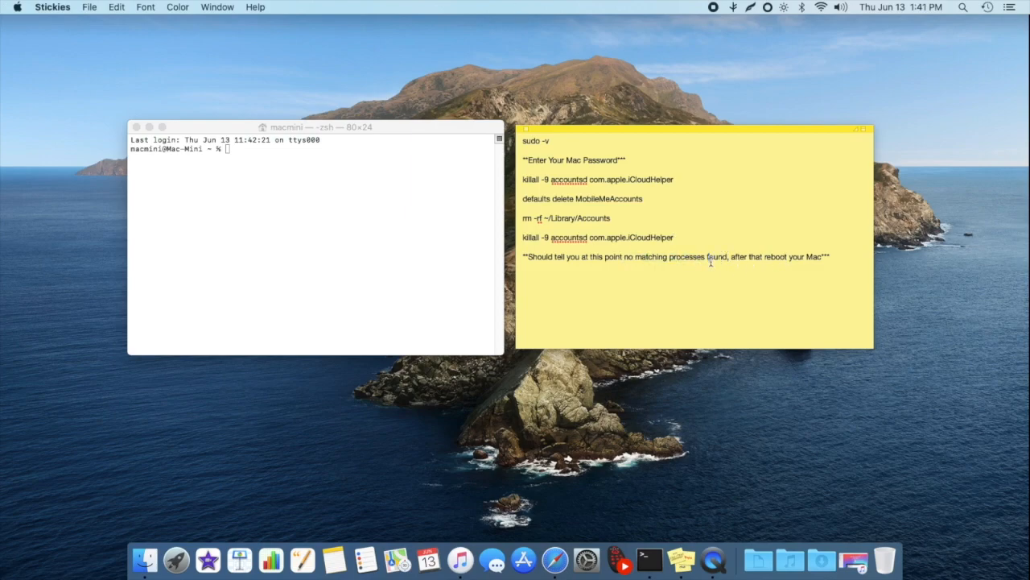
pyautogui.moveTo(695, 208)
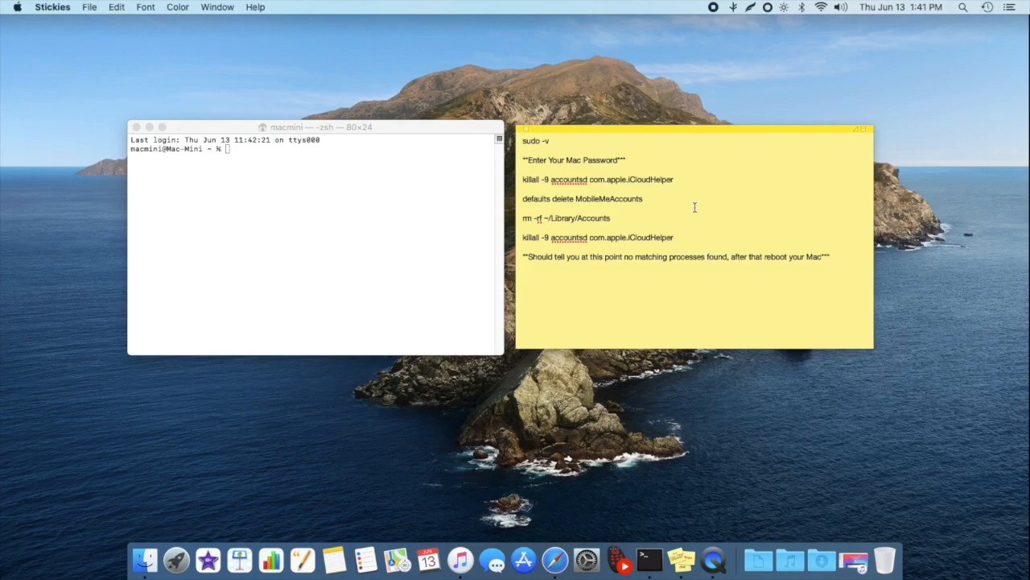
pyautogui.moveTo(16, 9)
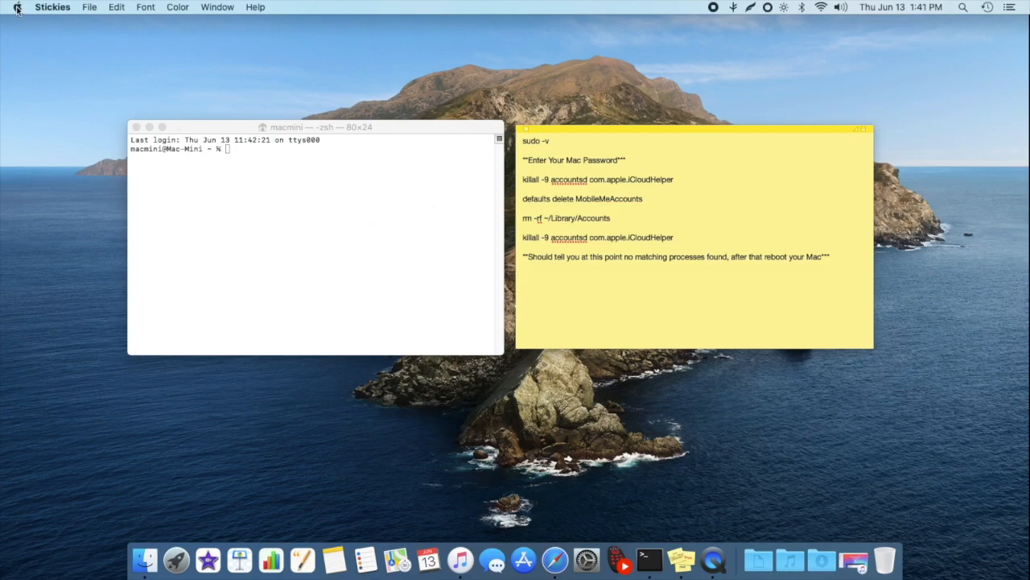
pyautogui.click(16, 7)
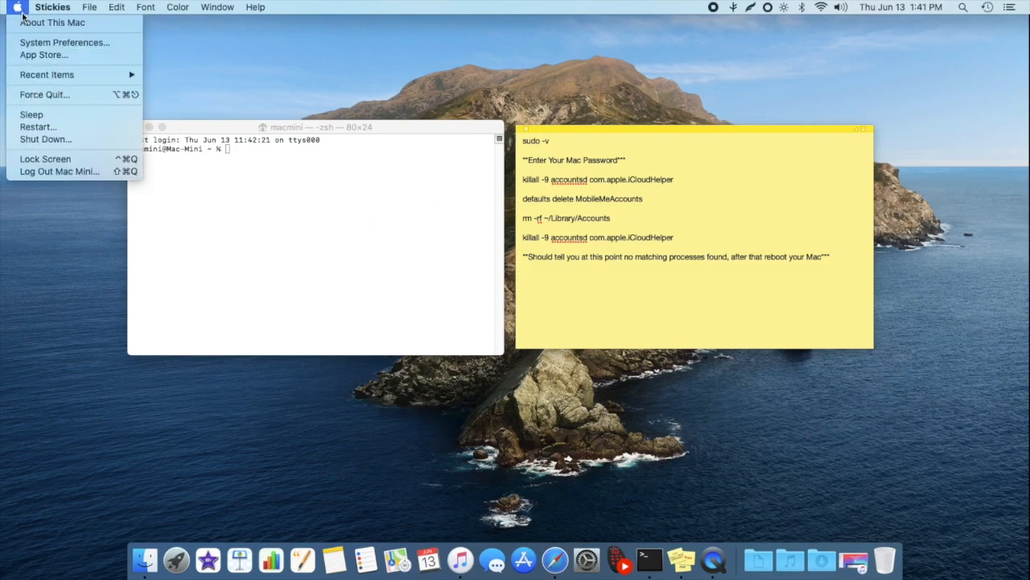
pyautogui.click(37, 126)
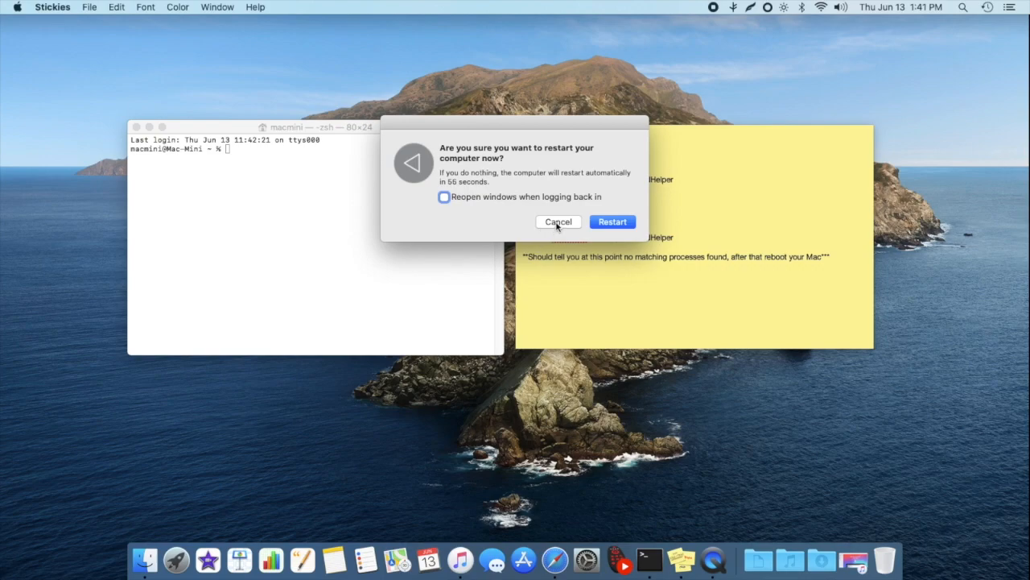
pyautogui.click(557, 221)
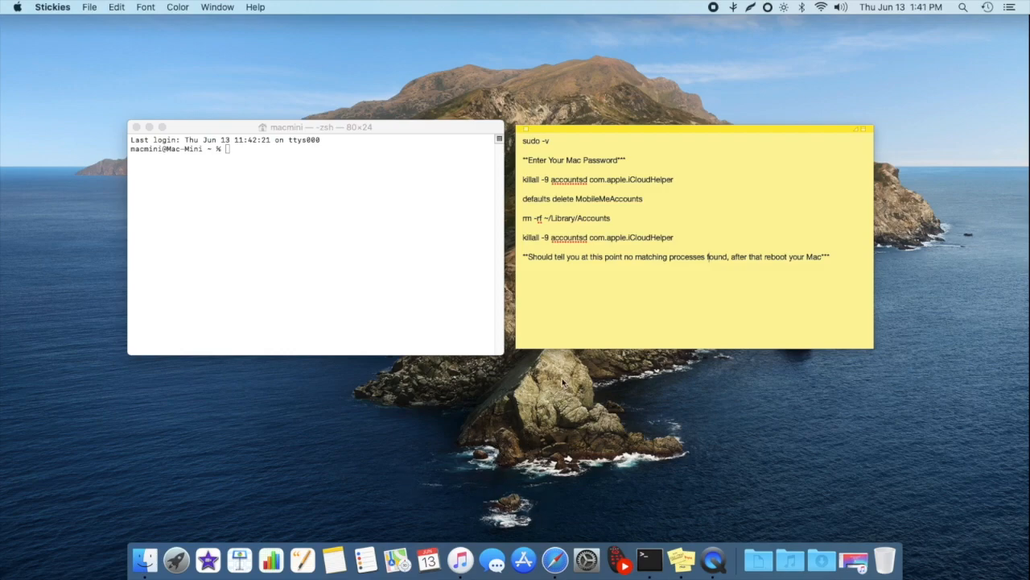
pyautogui.moveTo(544, 410)
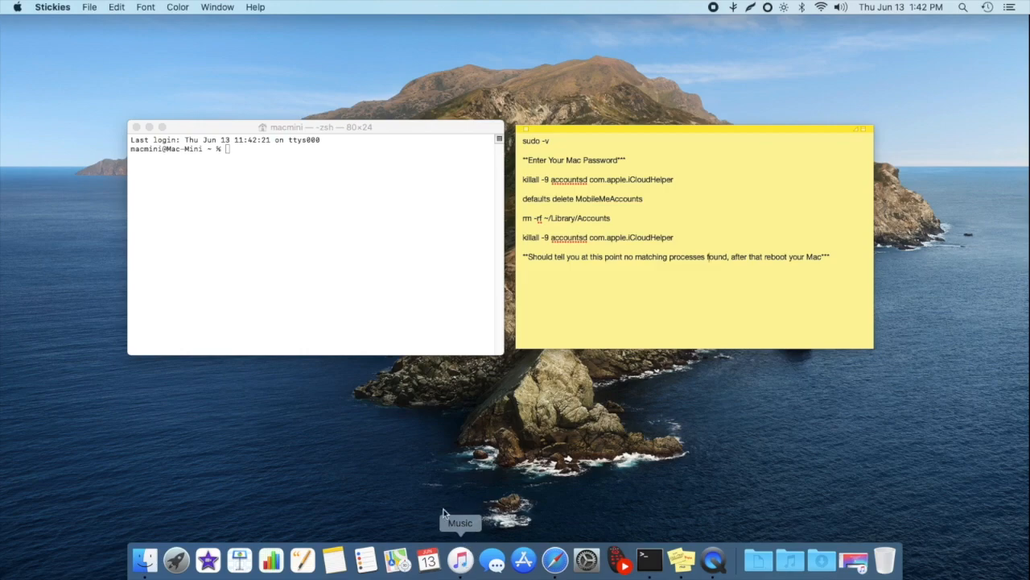
pyautogui.moveTo(435, 433)
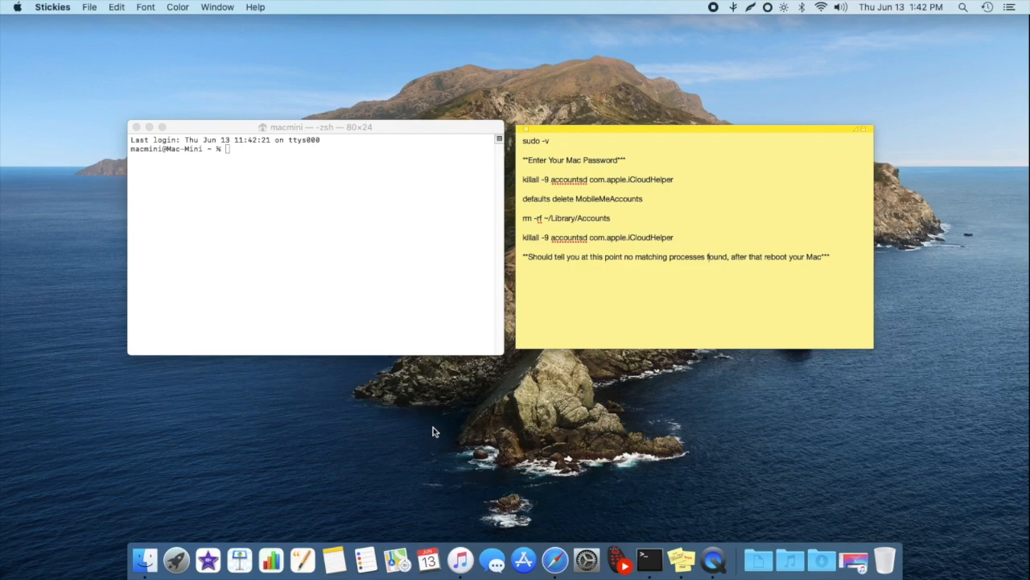
pyautogui.moveTo(566, 425)
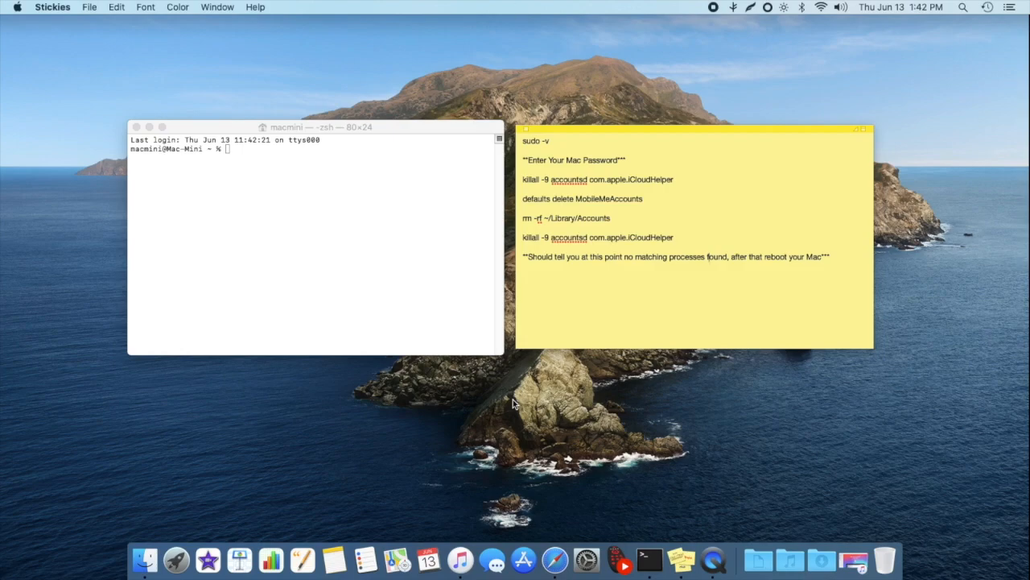
pyautogui.moveTo(460, 558)
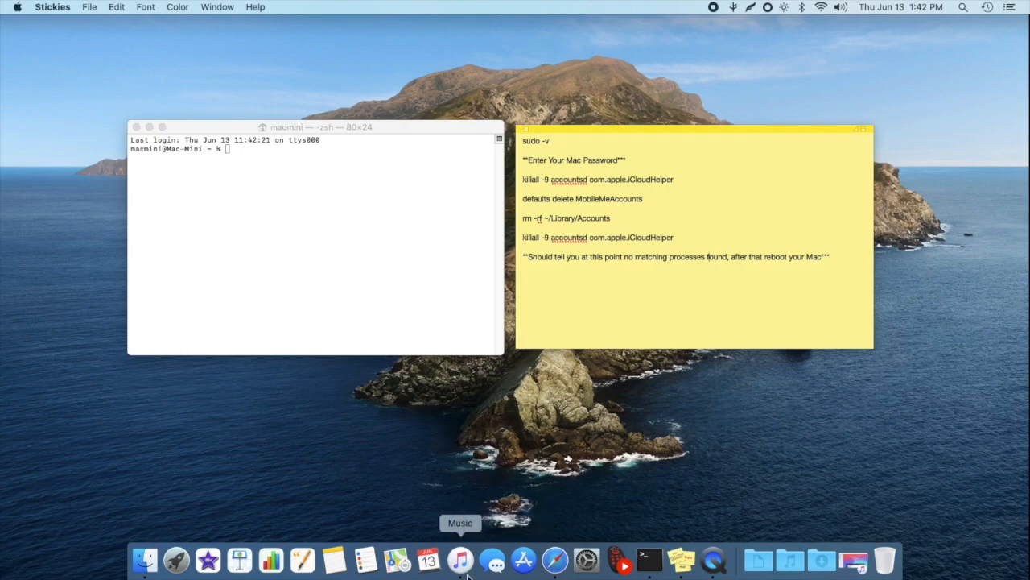
pyautogui.moveTo(537, 396)
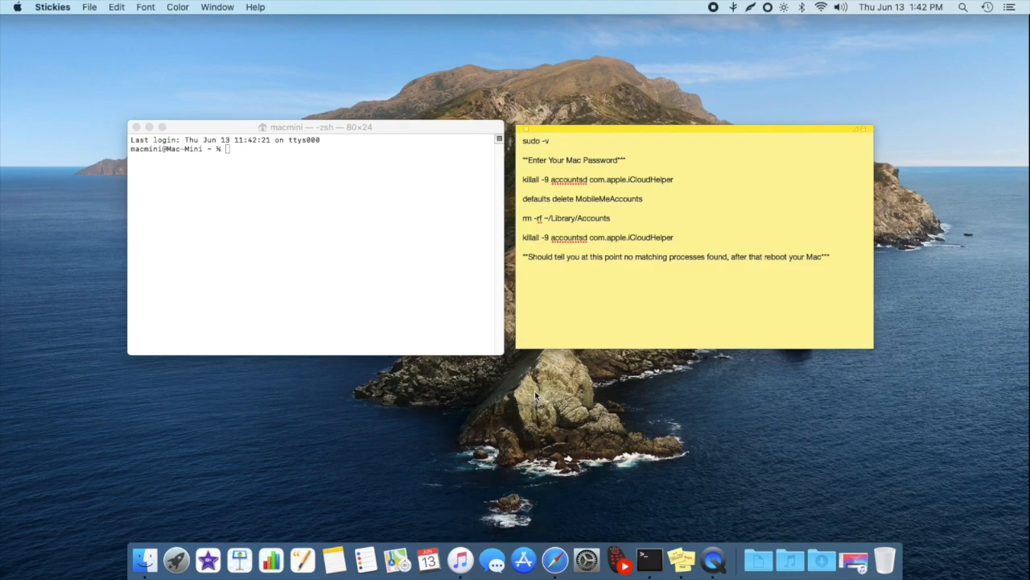
pyautogui.moveTo(540, 386)
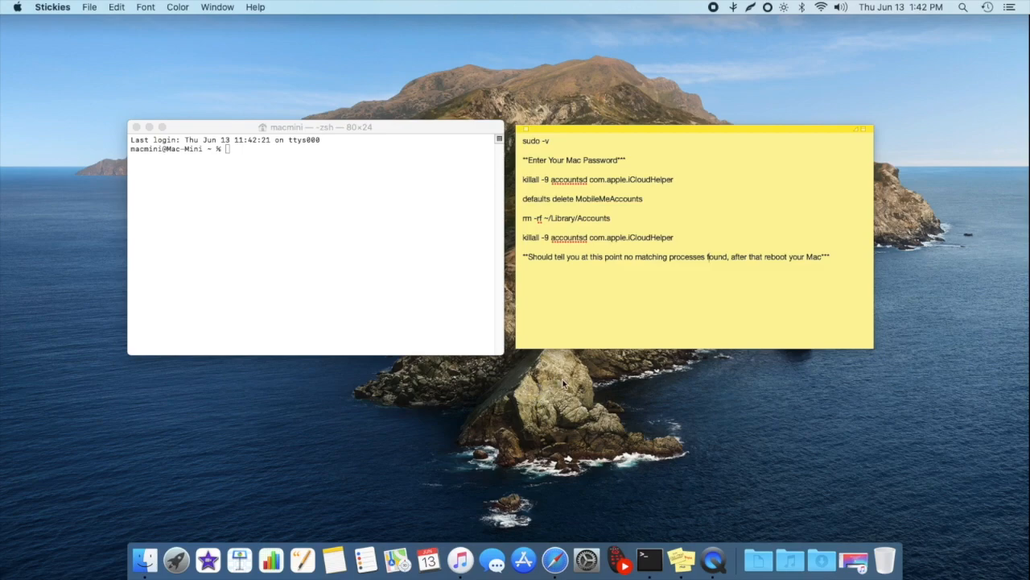
pyautogui.moveTo(561, 362)
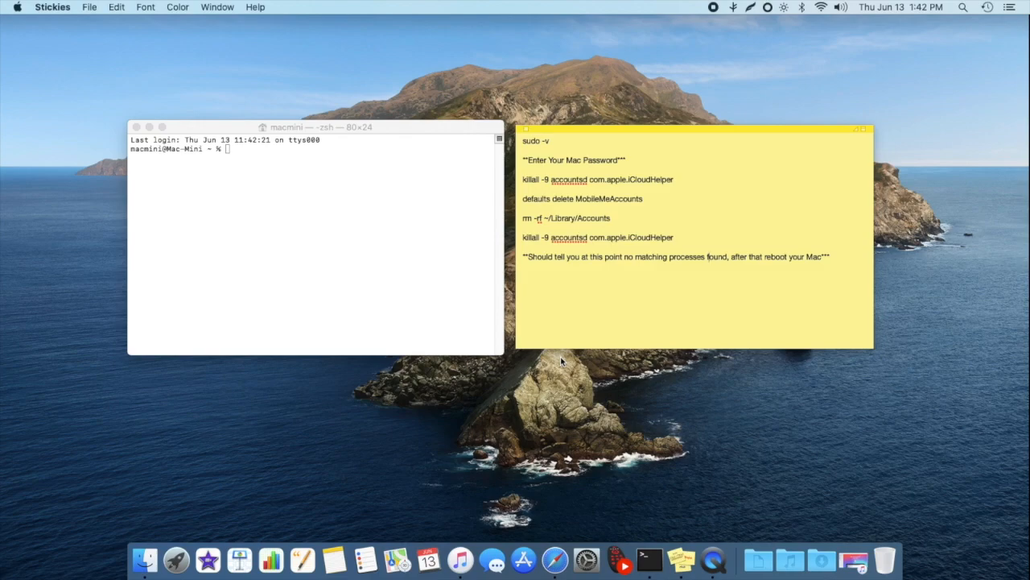
pyautogui.moveTo(538, 395)
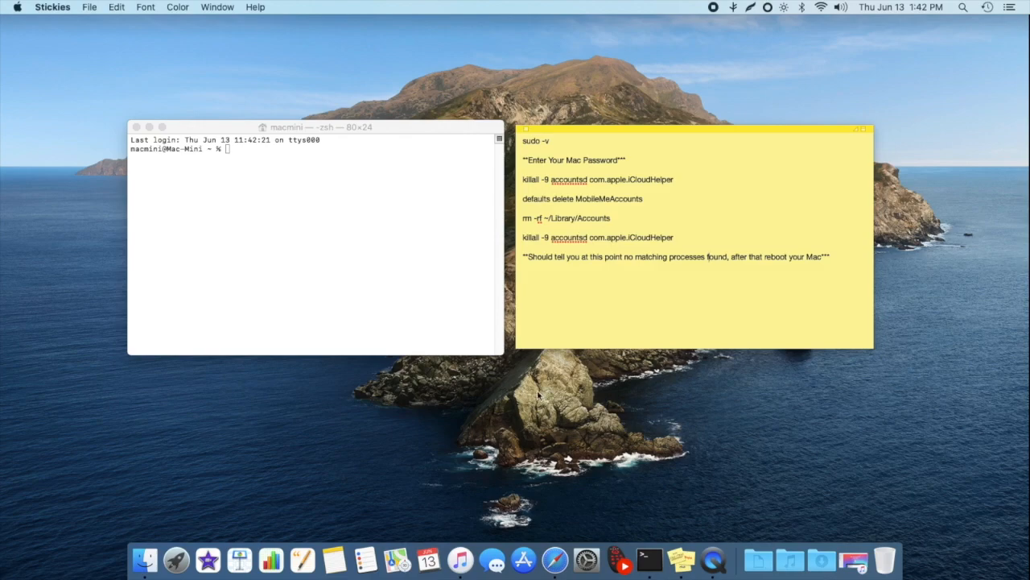